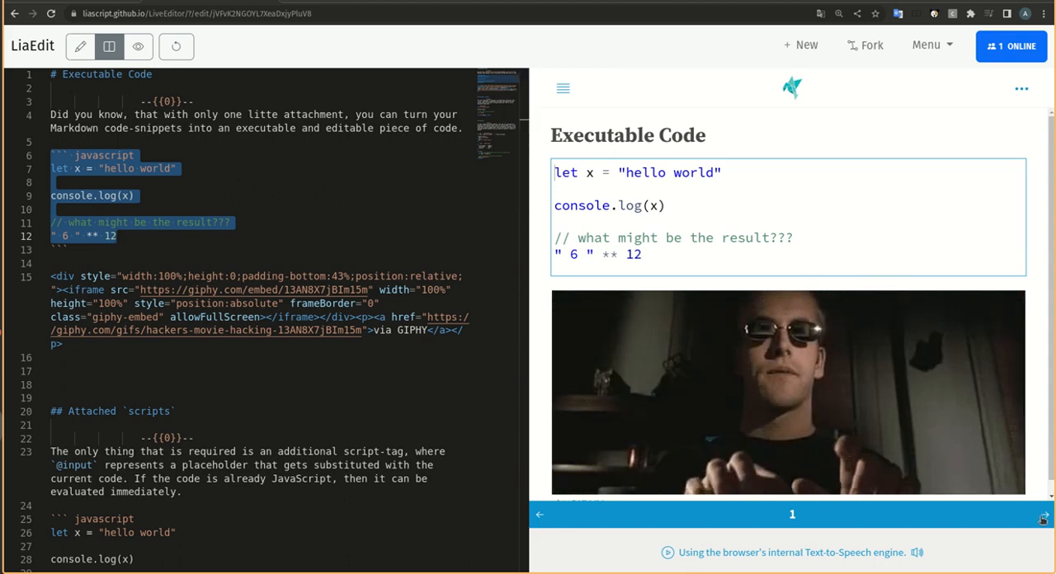
Advance the preview from the Executable Code slide to the Attached scripts slide.
click(1041, 518)
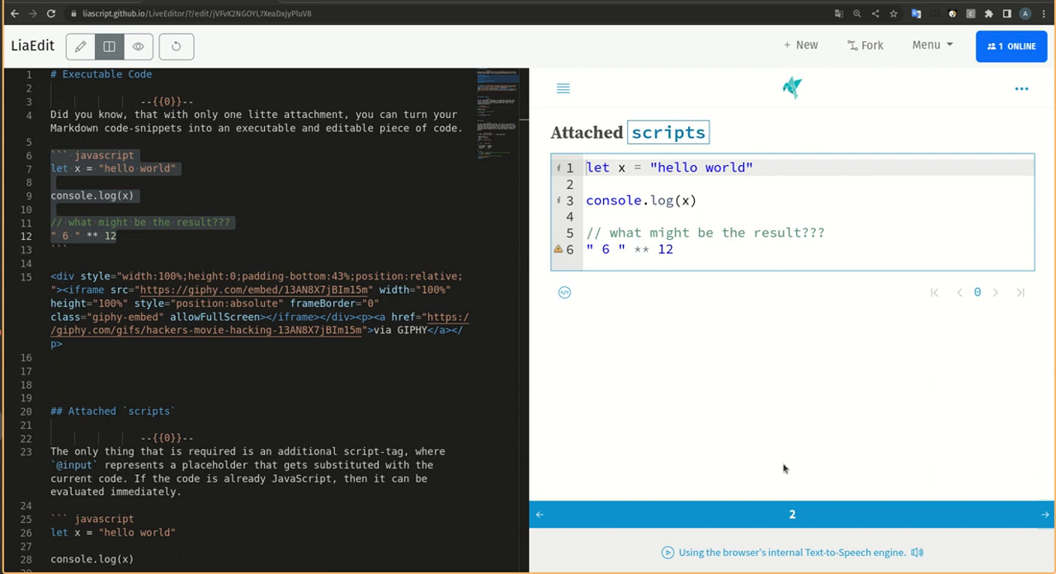
Edit the snippet to console.warn and "6" ** 33, run it, then advance to the Projects slide.
scroll(down, 3)
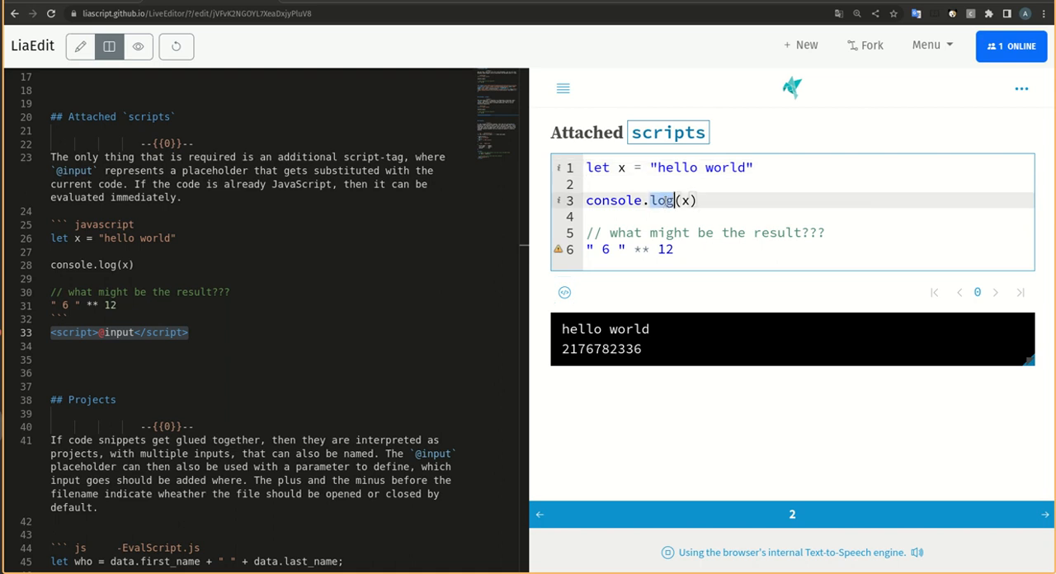
text(warn)
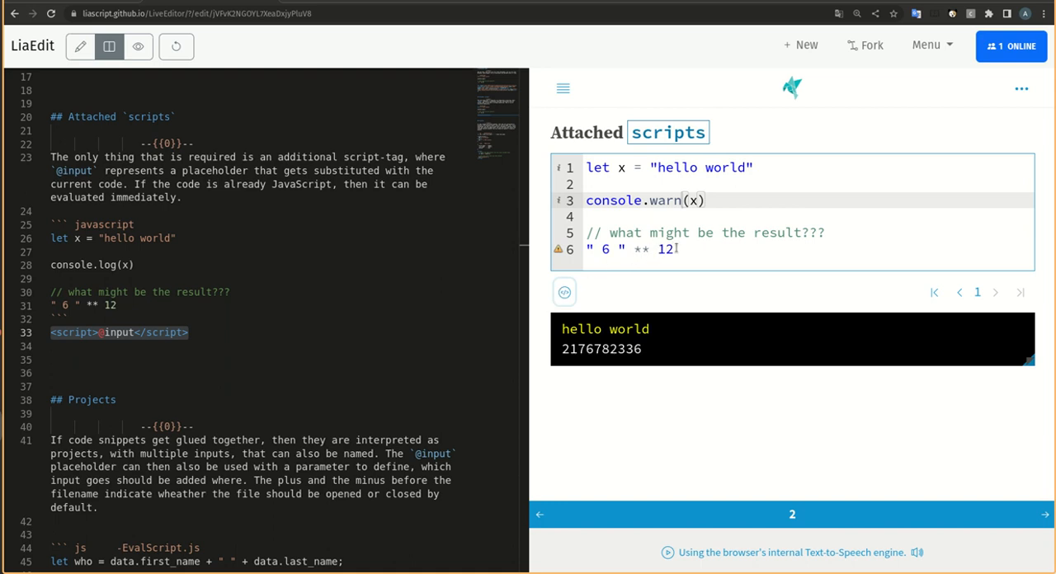
text(33)
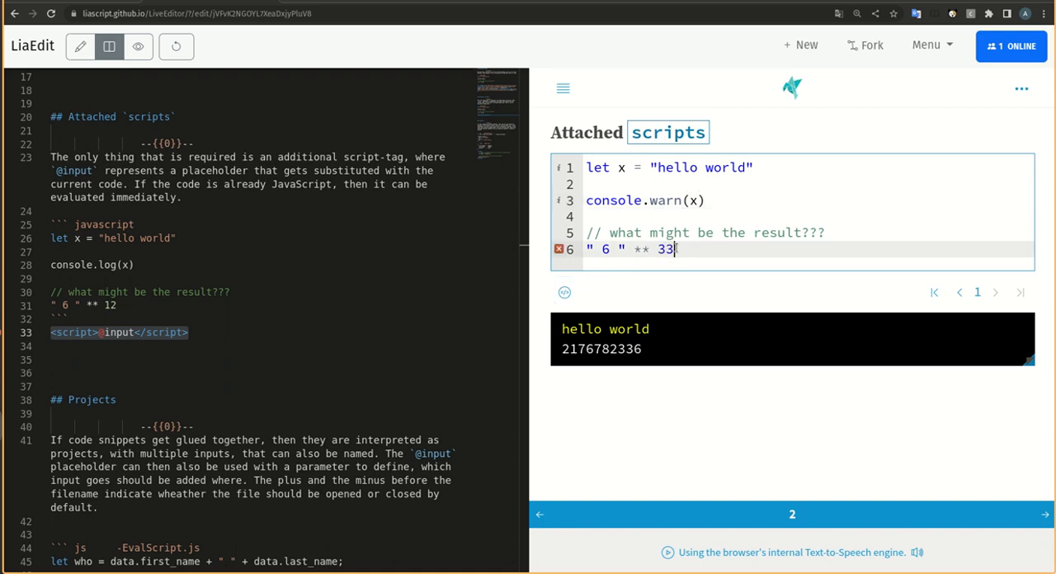
click(564, 292)
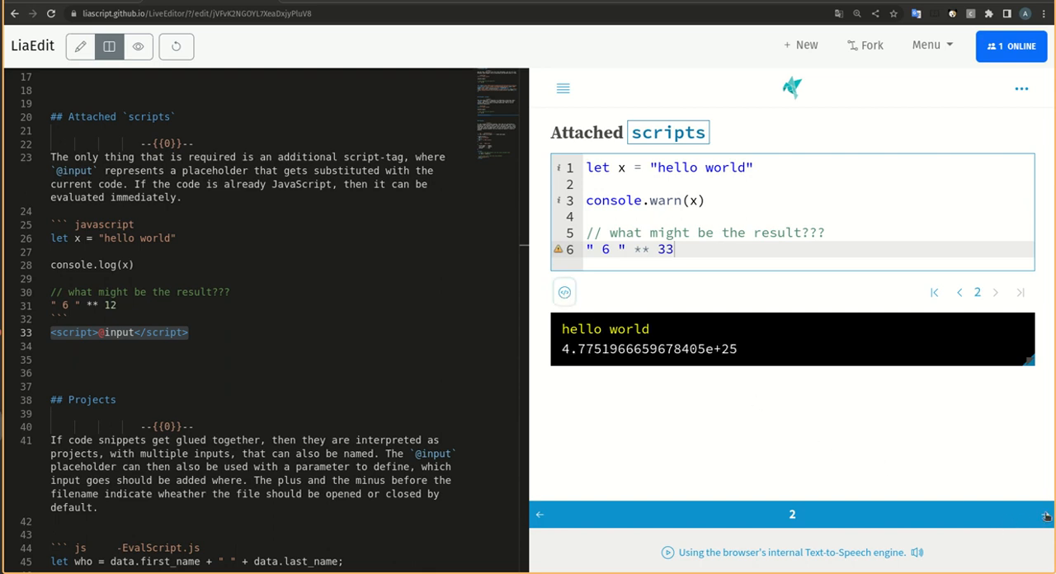
click(1043, 512)
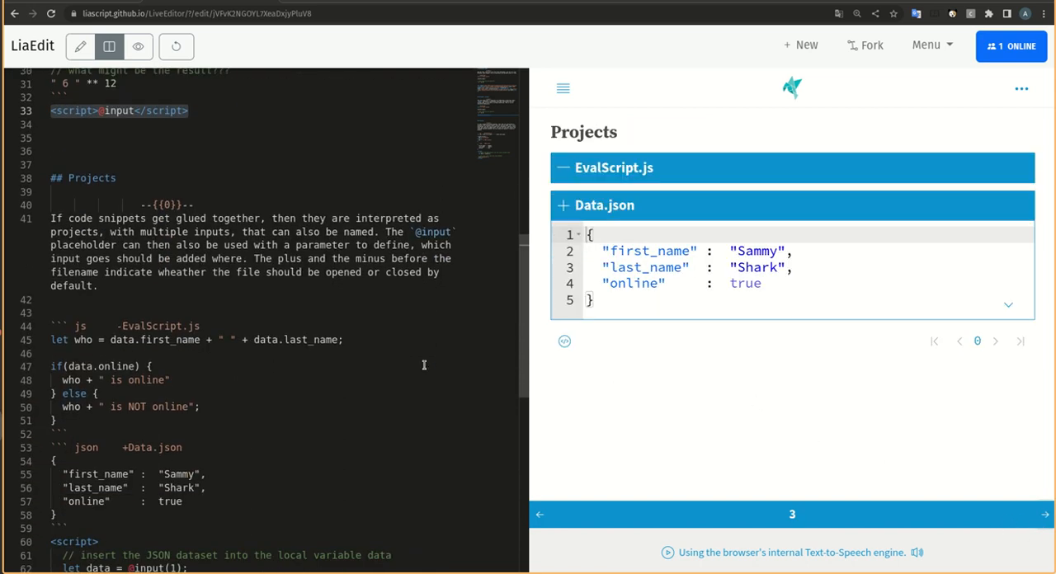
Expand the EvalScript.js file so its online-status code shows above Data.json.
scroll(down, 3)
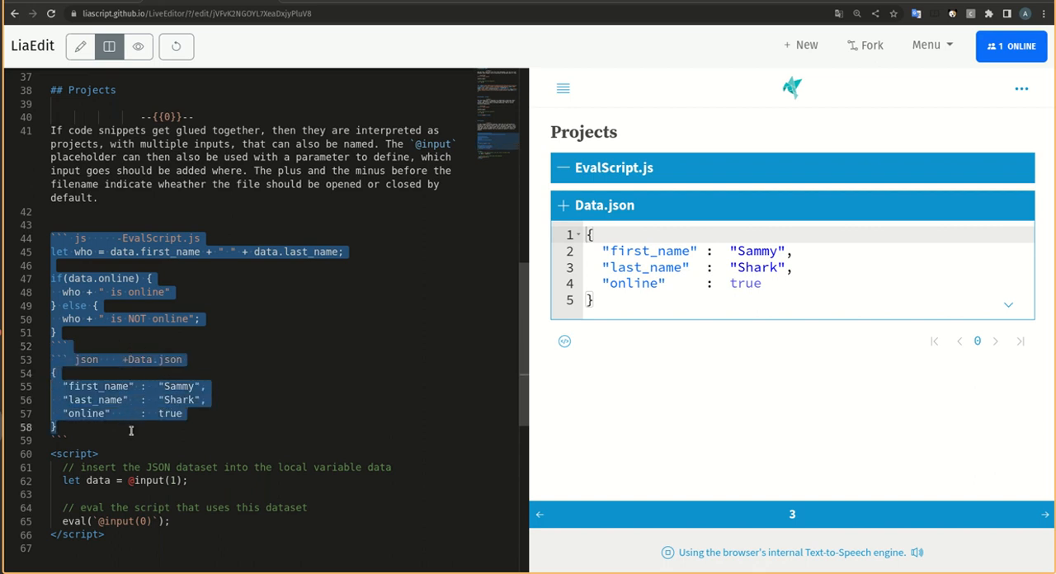
mouse_move(652, 168)
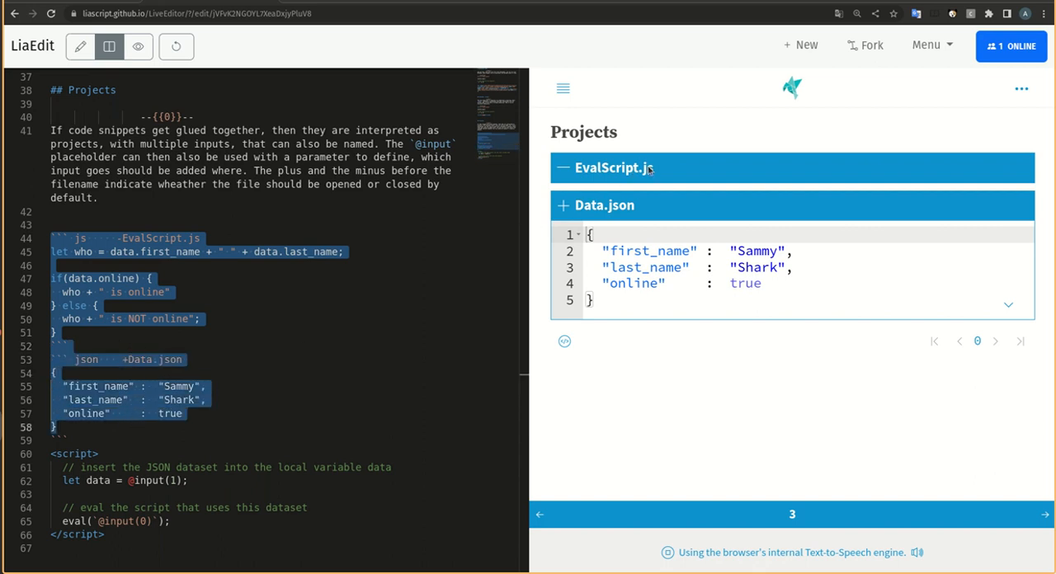
click(608, 168)
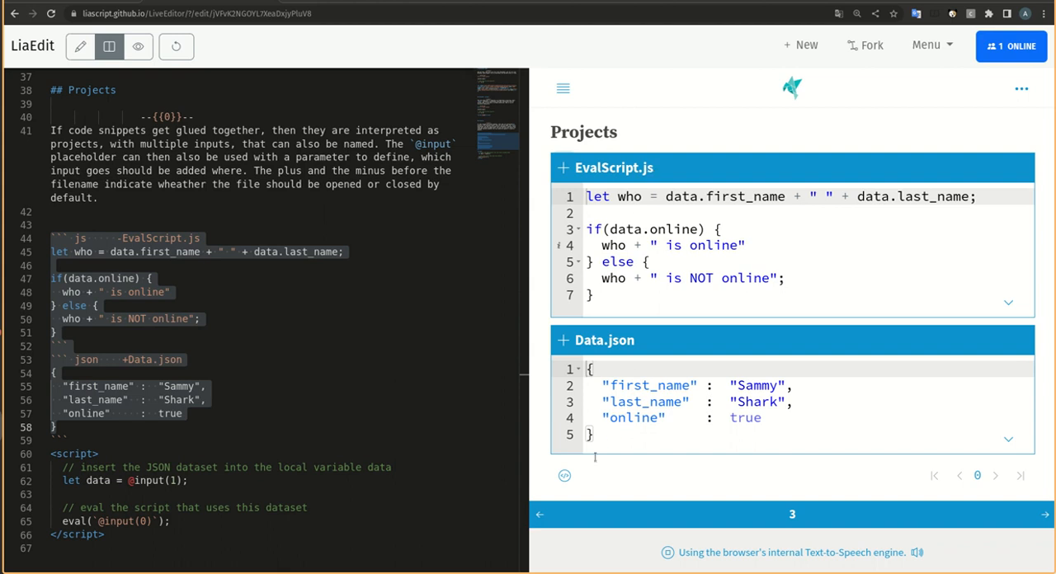
mouse_move(564, 475)
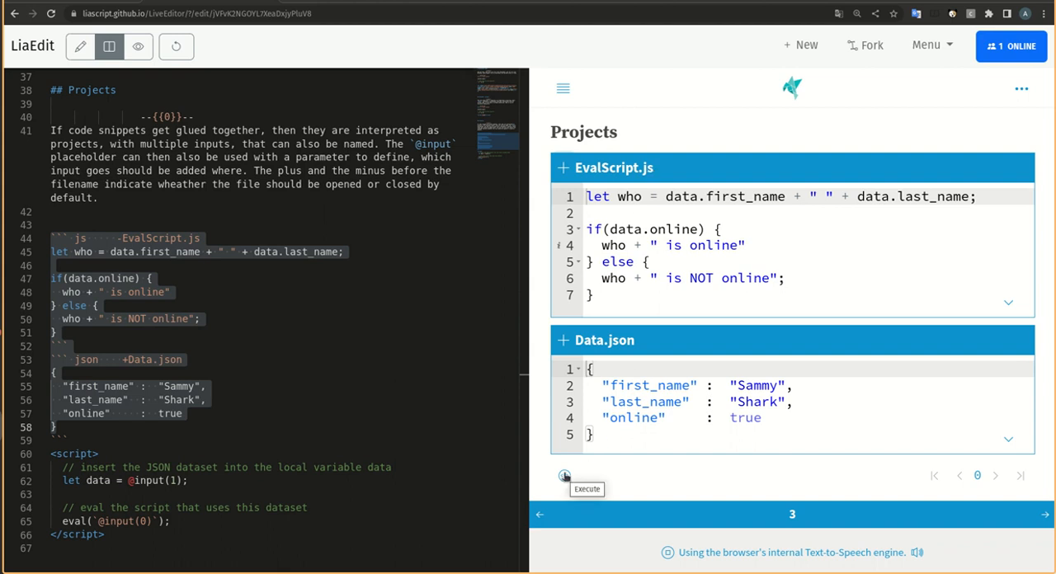
Run the project, then set online to false in Data.json so it prints "Sammy Shark is NOT online".
click(564, 475)
text(fal)
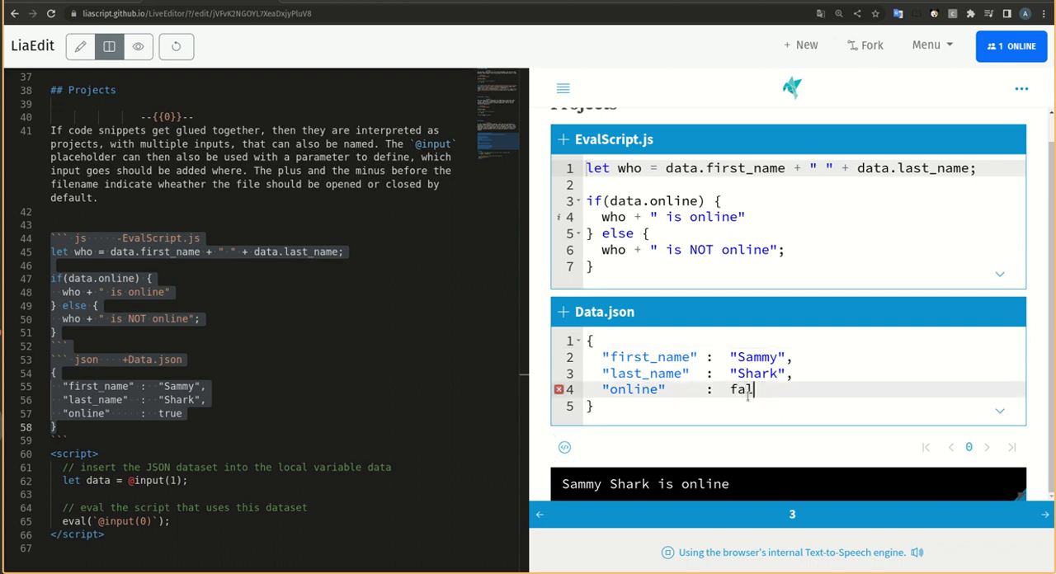
text(se)
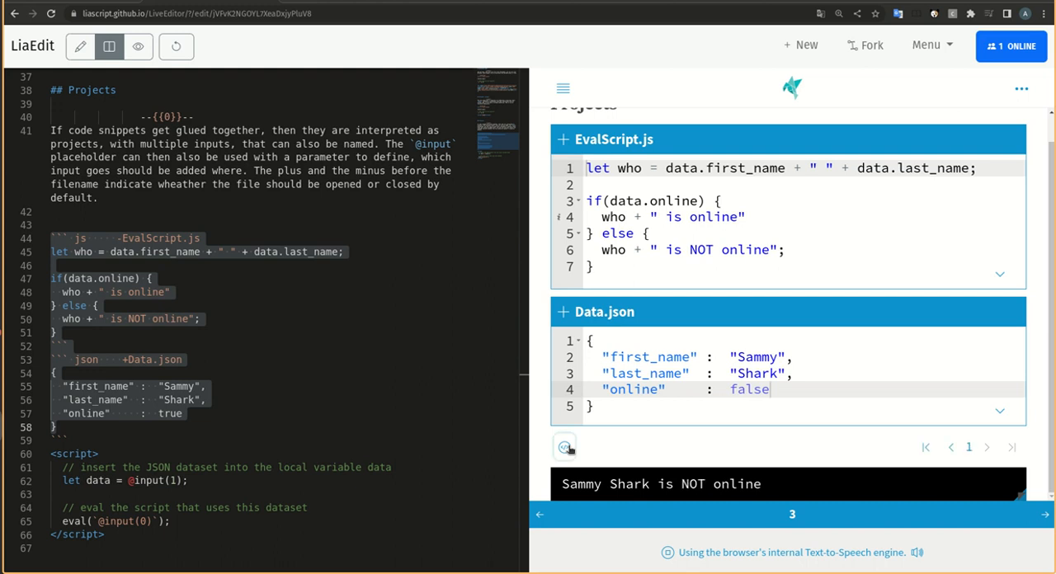